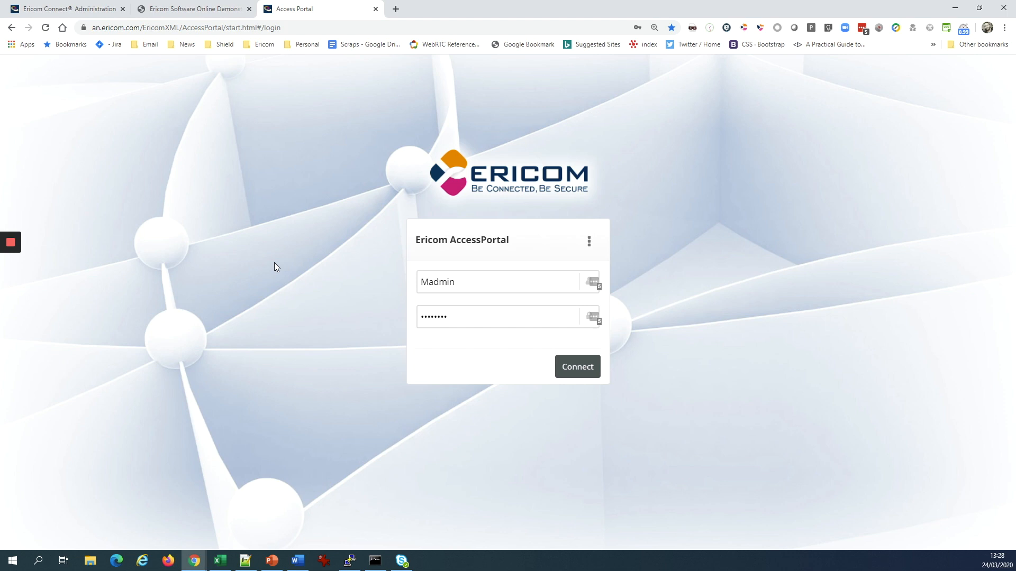
Step: Sign in as a different saved user with a new password and start connecting
{"action": "left_click", "coordinate": [498, 281]}
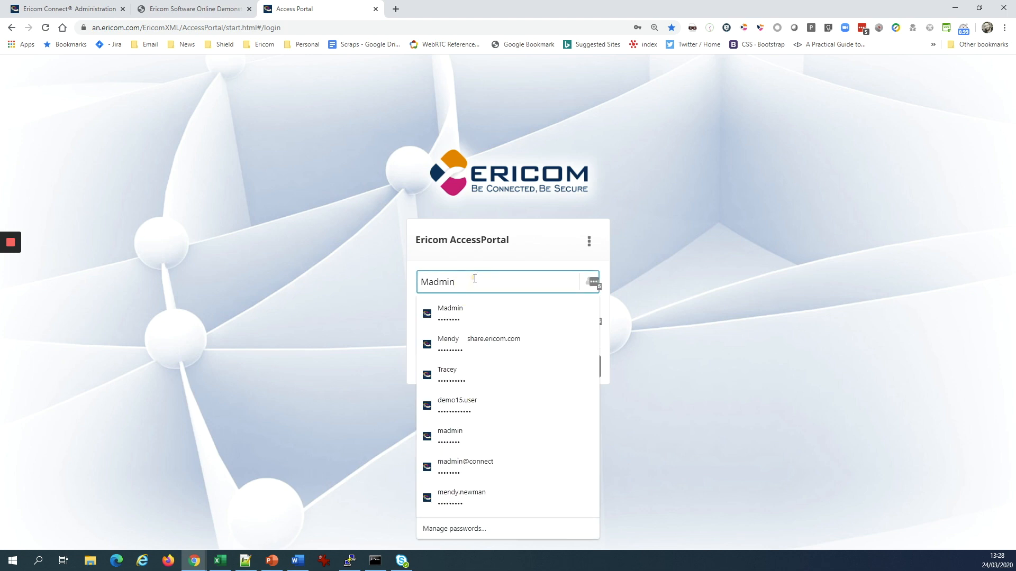
{"action": "left_click", "coordinate": [461, 492]}
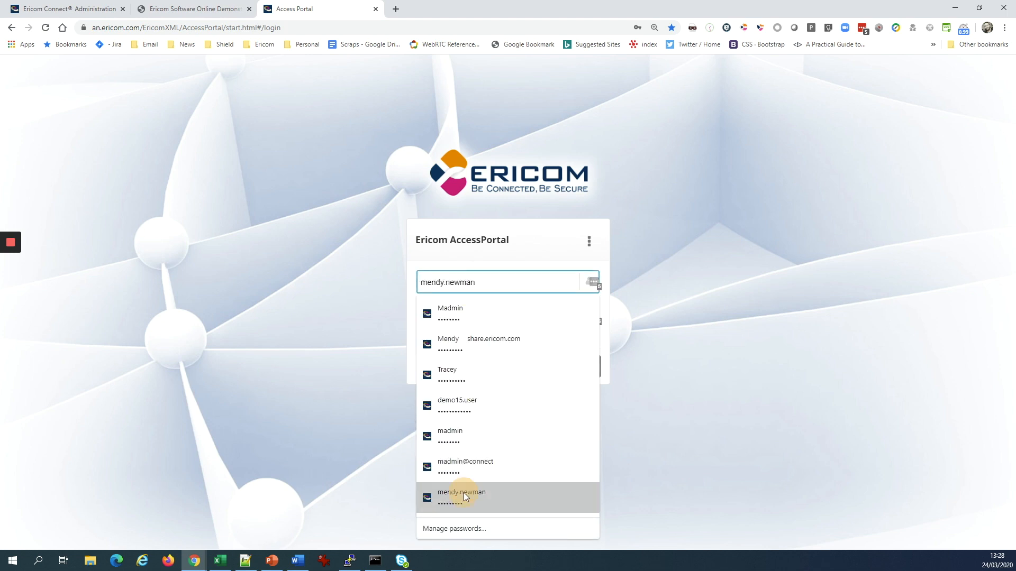
{"action": "left_click", "coordinate": [462, 497]}
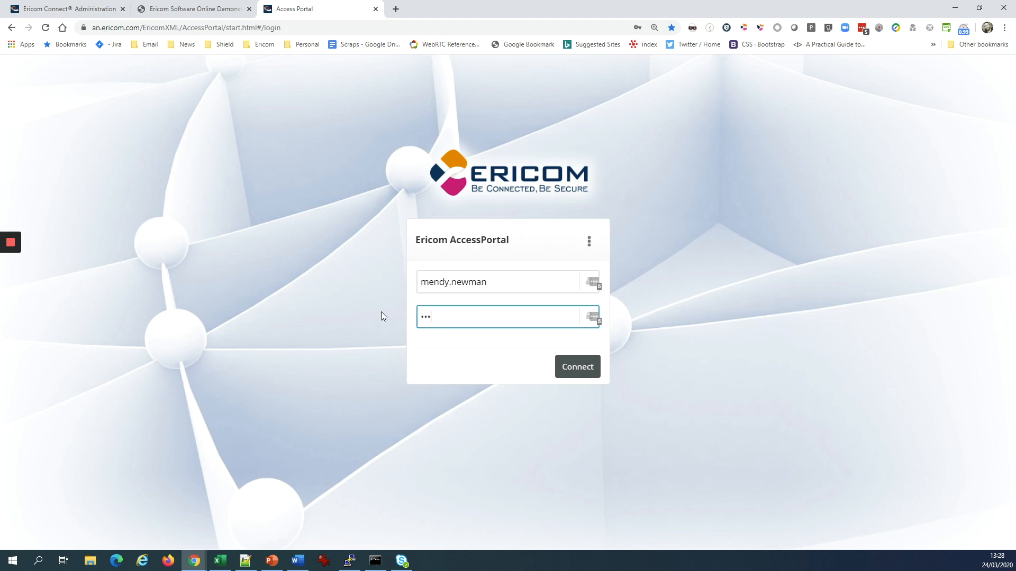
{"action": "type", "text": "••••••"}
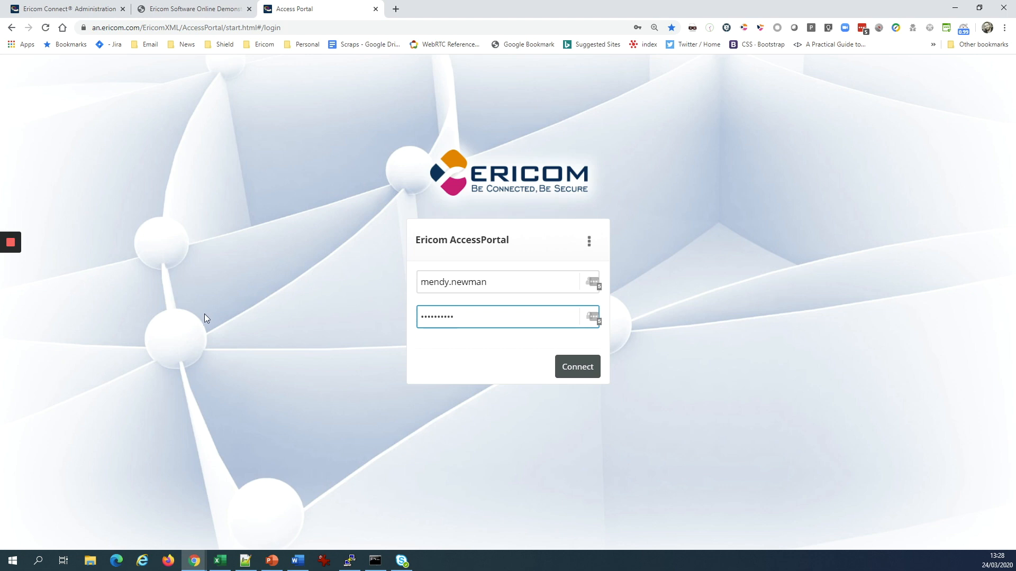
{"action": "mouse_move", "coordinate": [307, 349]}
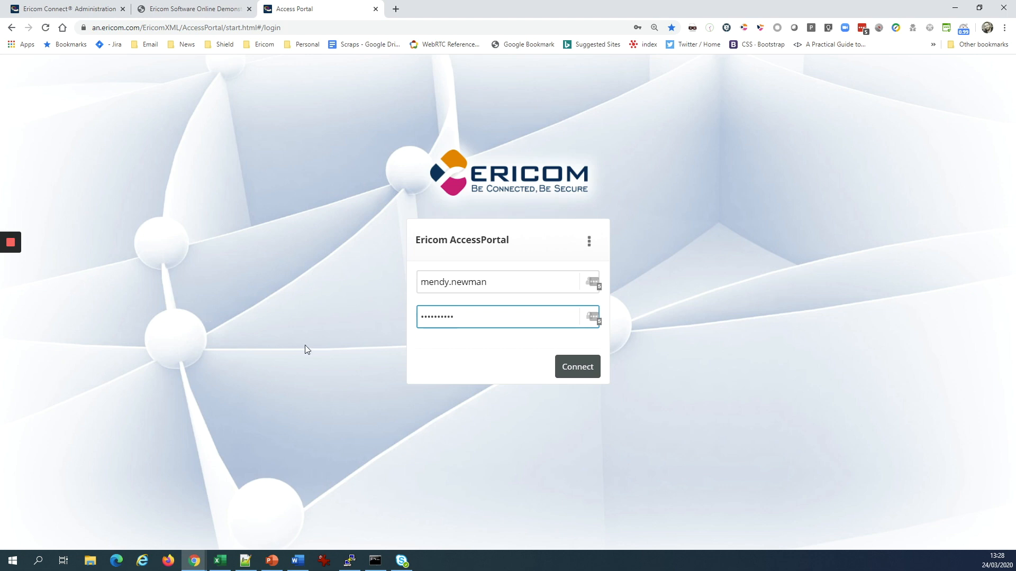
{"action": "left_click", "coordinate": [577, 367]}
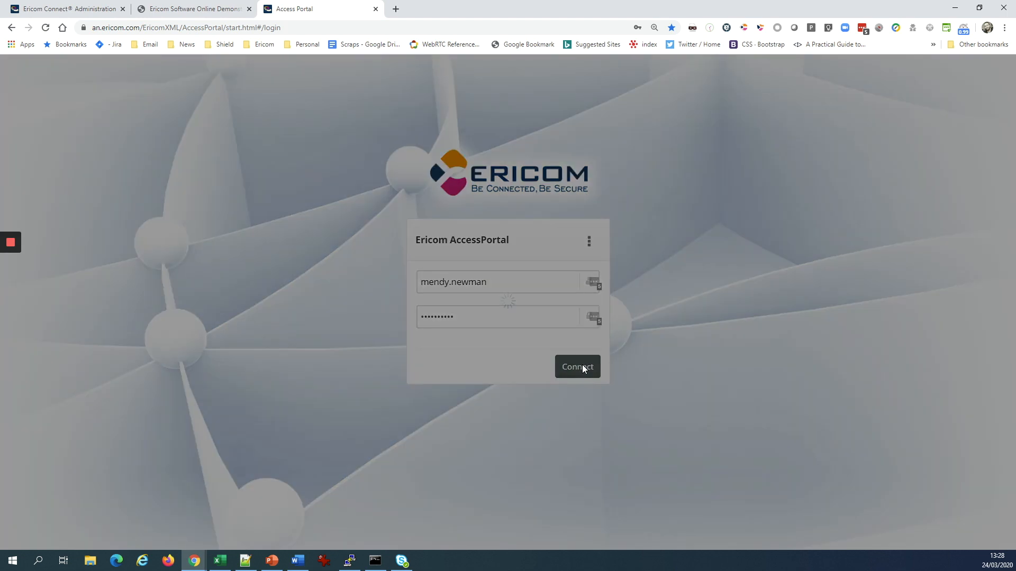
Step: Launch Microsoft Excel from its shortcut on the remote Windows desktop
{"action": "left_click", "coordinate": [577, 366]}
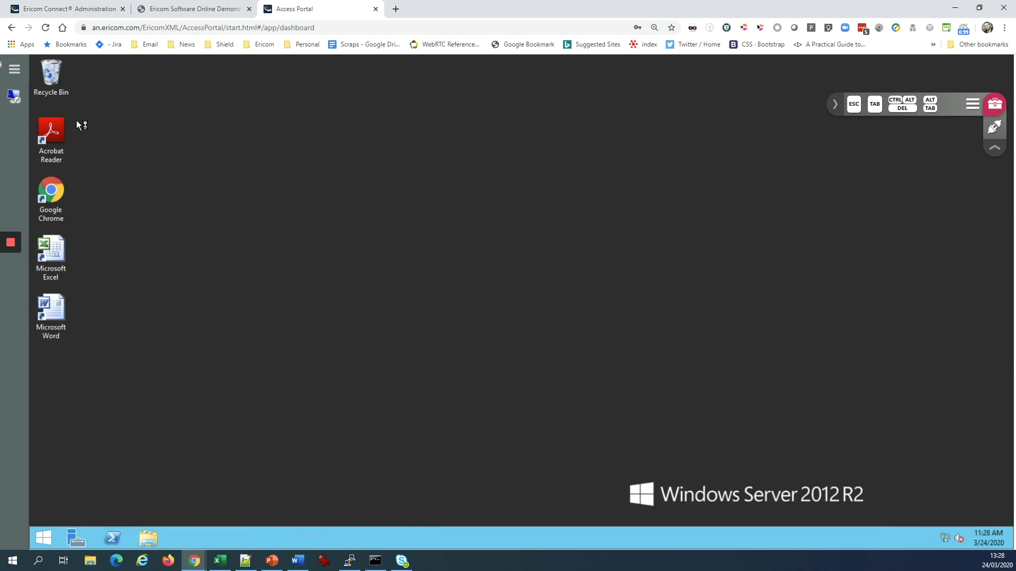
{"action": "left_click", "coordinate": [56, 257]}
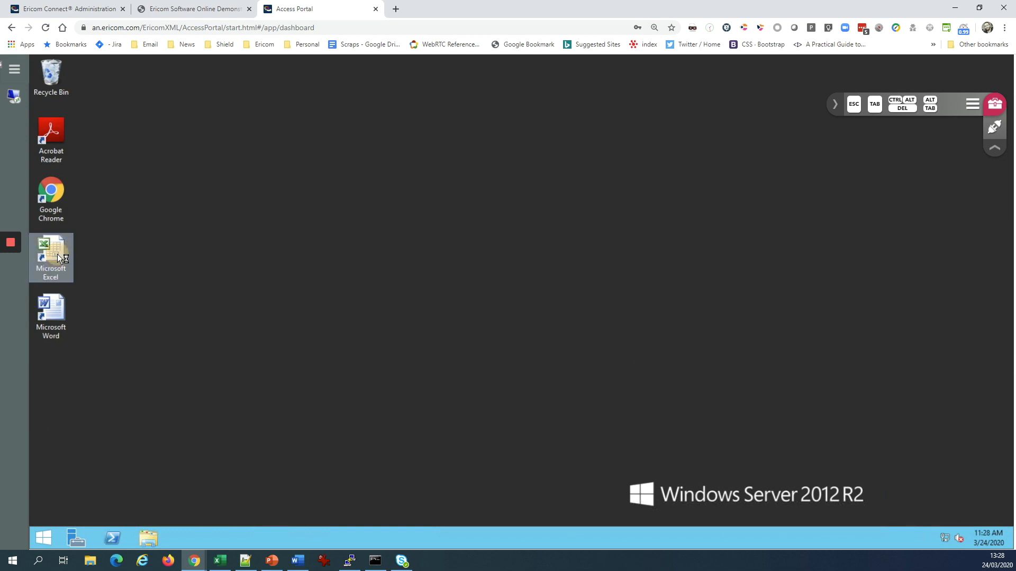
{"action": "double_click", "coordinate": [50, 257]}
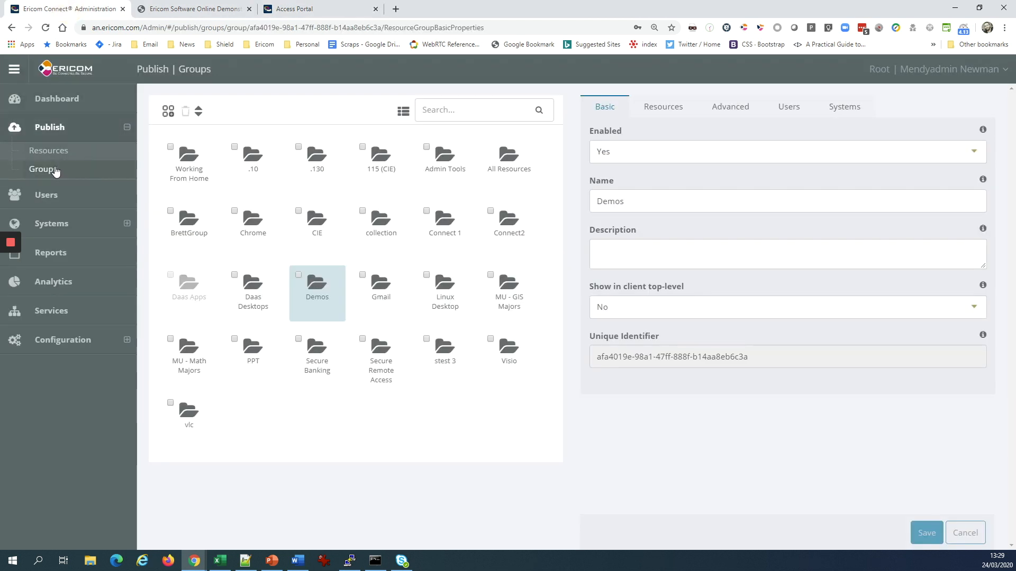
{"action": "mouse_move", "coordinate": [53, 157]}
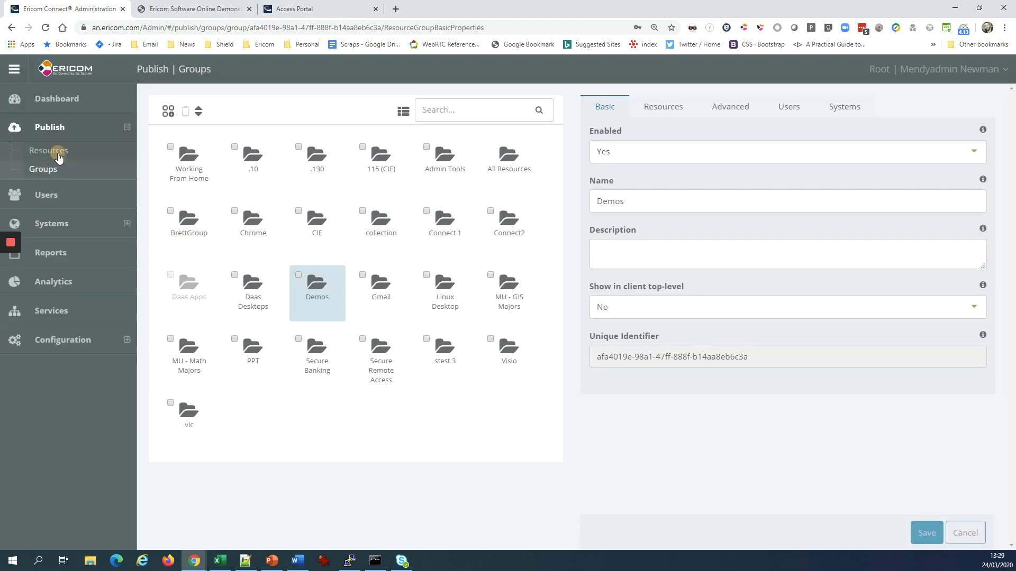
Step: Glance at published resources, then select the Working From Home publish group
{"action": "left_click", "coordinate": [47, 151]}
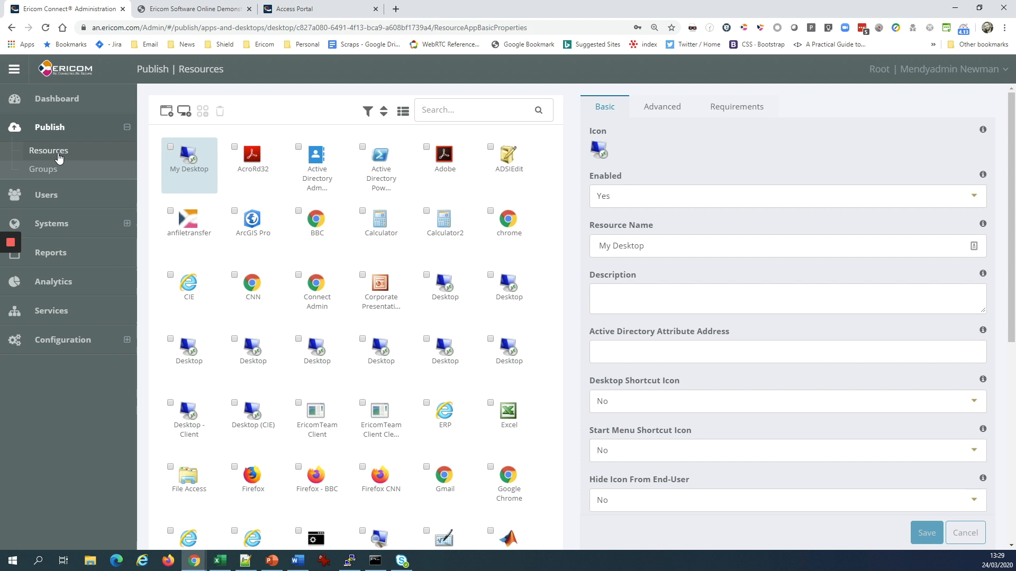
{"action": "left_click", "coordinate": [41, 169]}
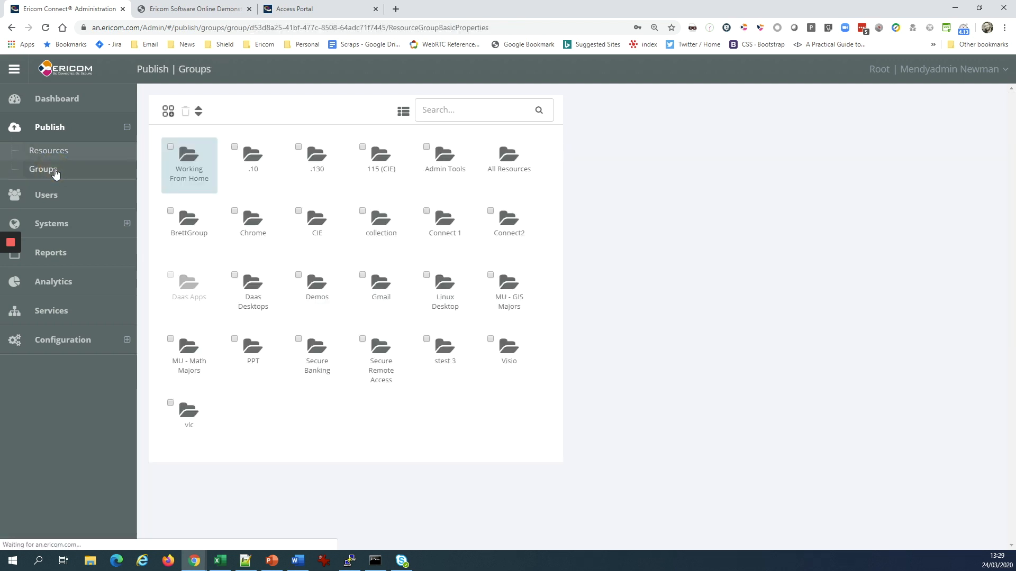
{"action": "left_click", "coordinate": [188, 159]}
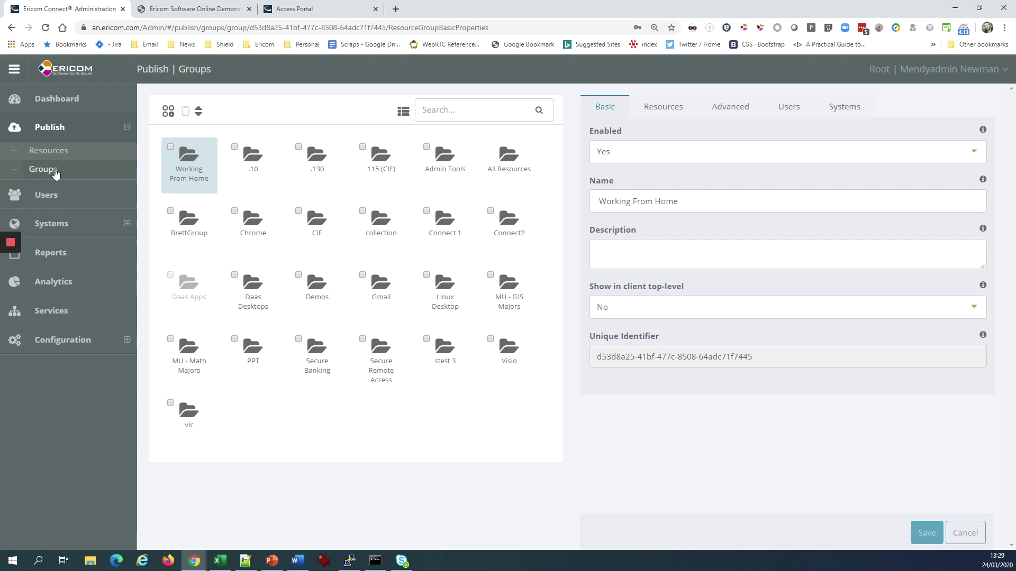
Step: Show the Dashboard with system health, resource server status and recent launches
{"action": "left_click", "coordinate": [56, 99]}
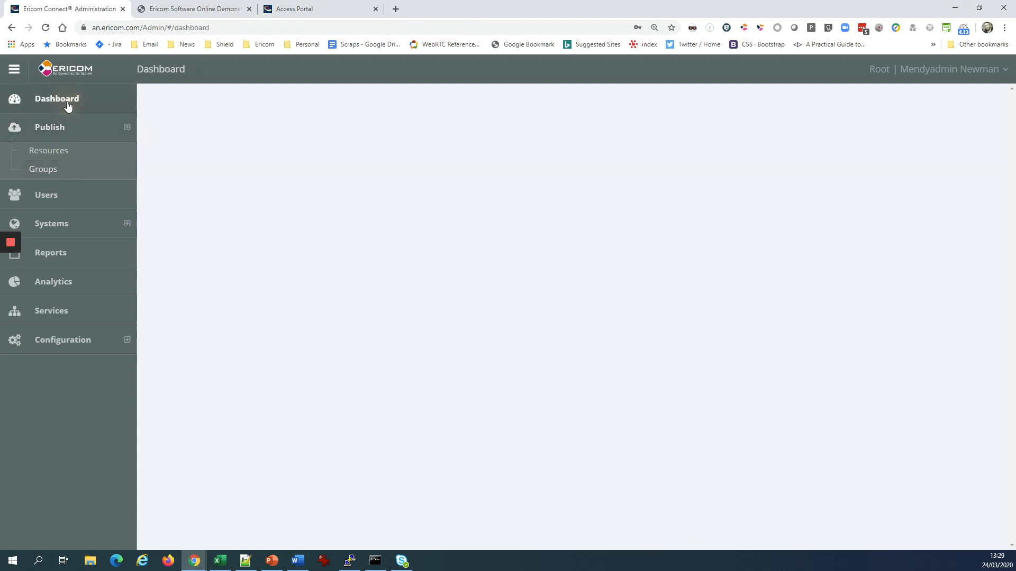
{"action": "left_click", "coordinate": [56, 99]}
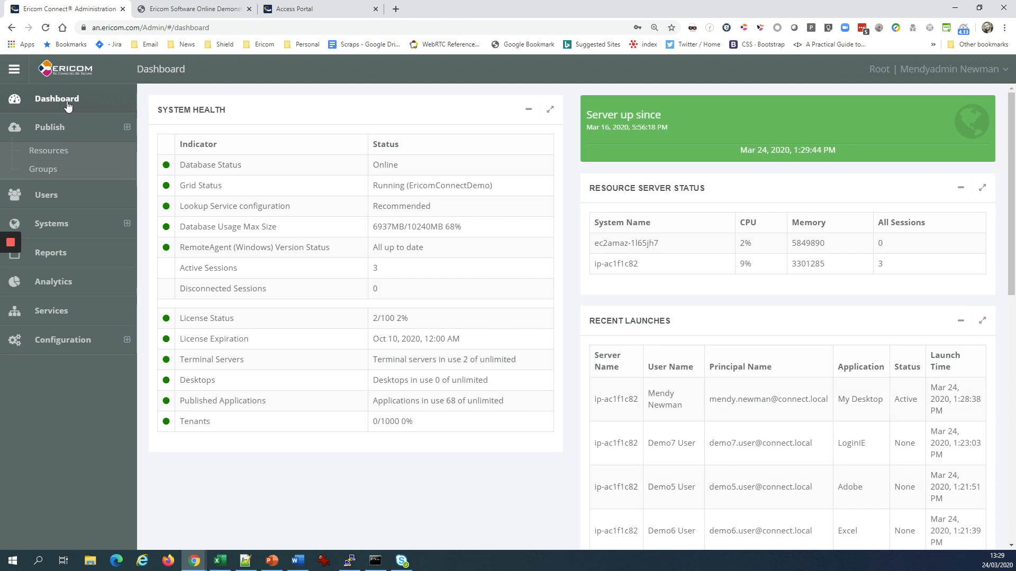
{"action": "mouse_move", "coordinate": [294, 487]}
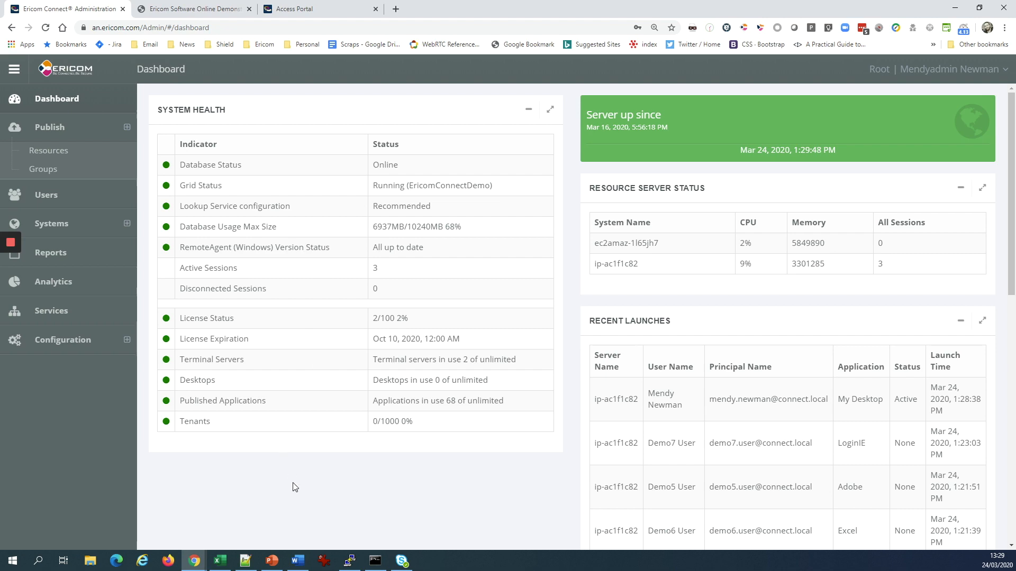